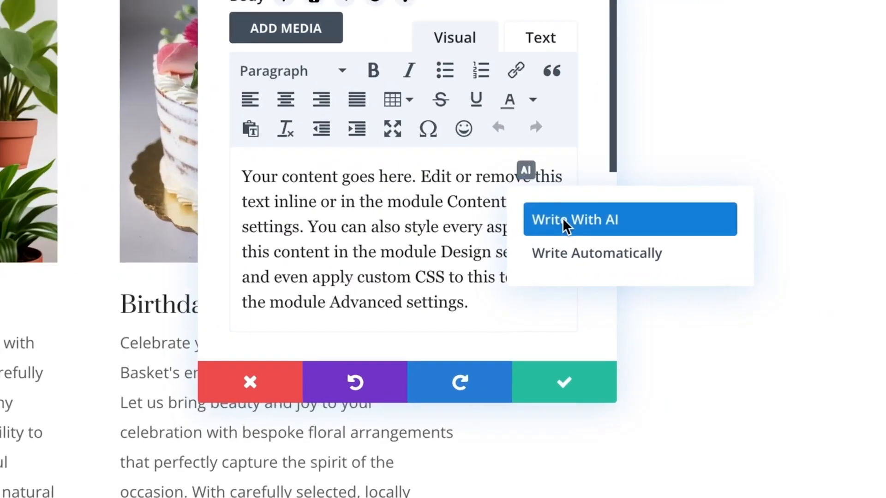
# Demo the Write With AI options on a body text field and a heading field
pyautogui.click(574, 219)
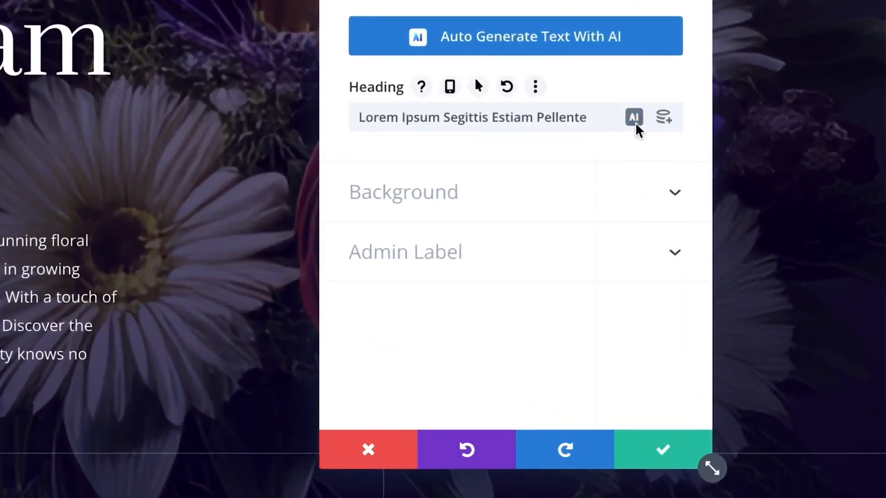
pyautogui.click(634, 117)
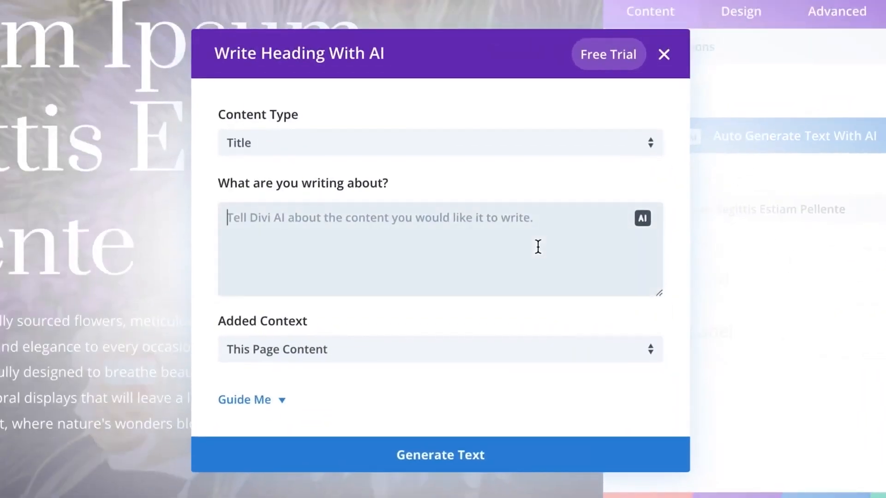
pyautogui.click(440, 455)
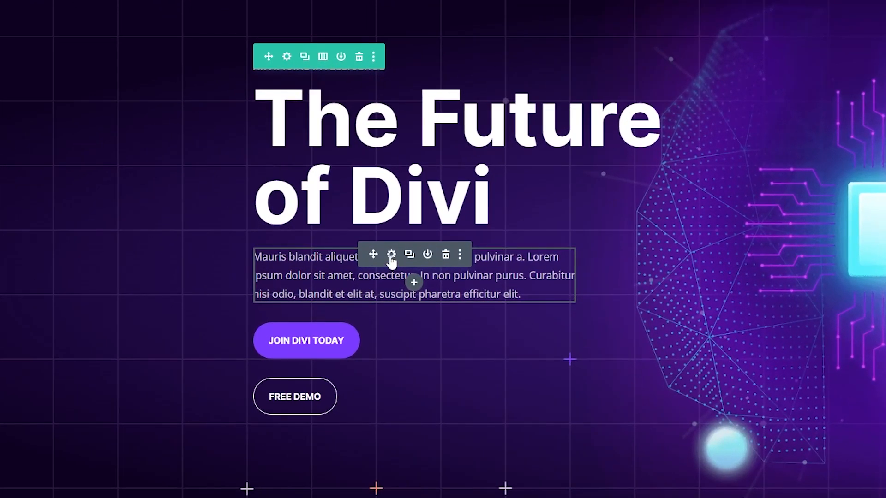
# Replace the hero subtitle lorem ipsum with AI-generated 'Discover the Power of Artificial Intelligence' and save
pyautogui.click(391, 253)
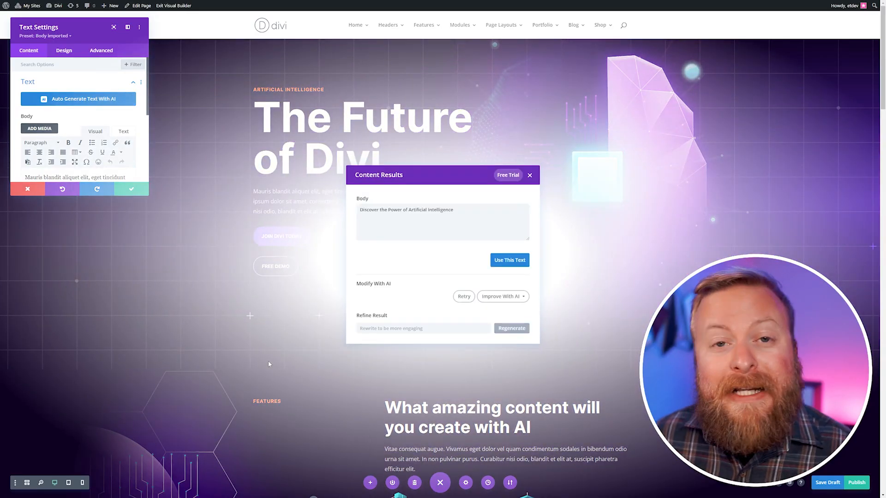
pyautogui.moveTo(402, 204)
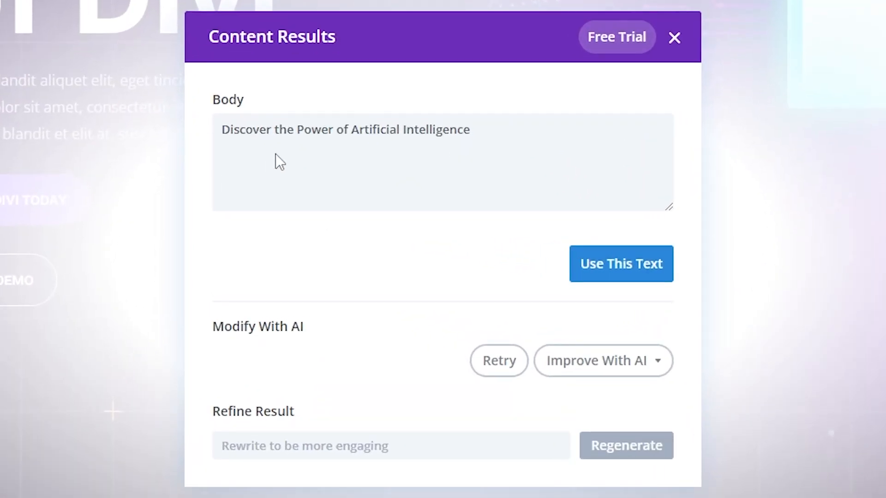
pyautogui.moveTo(435, 146)
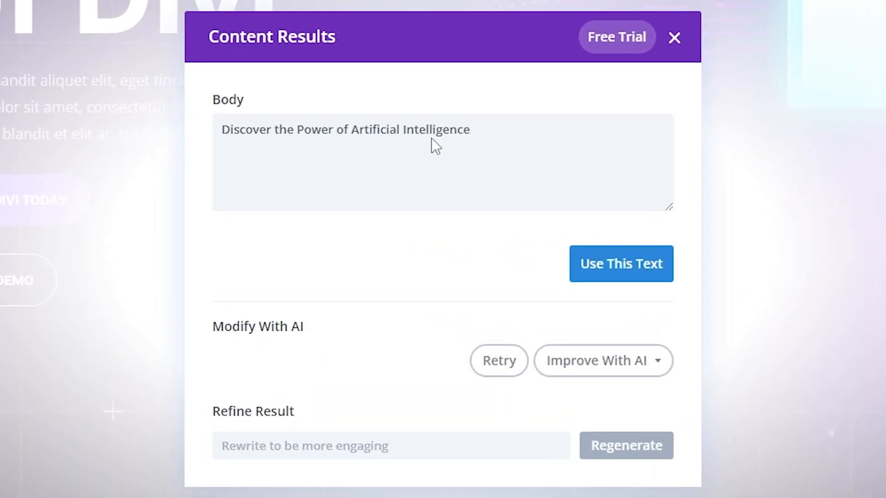
pyautogui.click(620, 263)
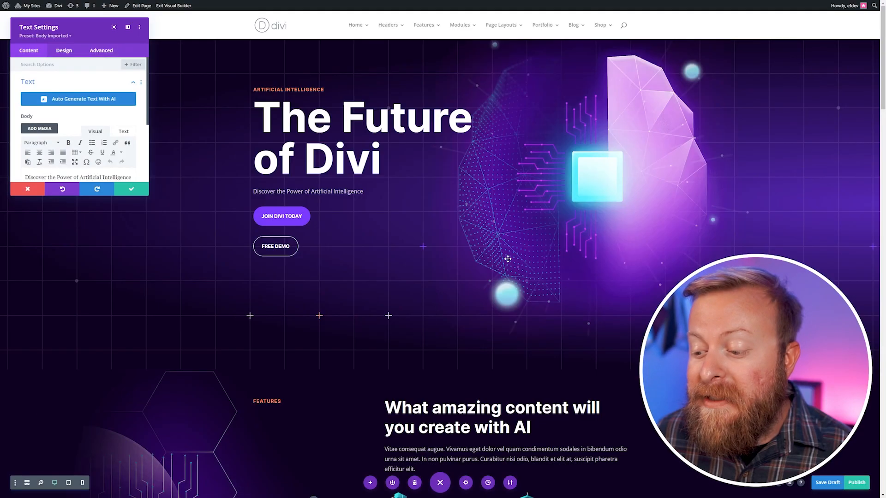
pyautogui.click(27, 188)
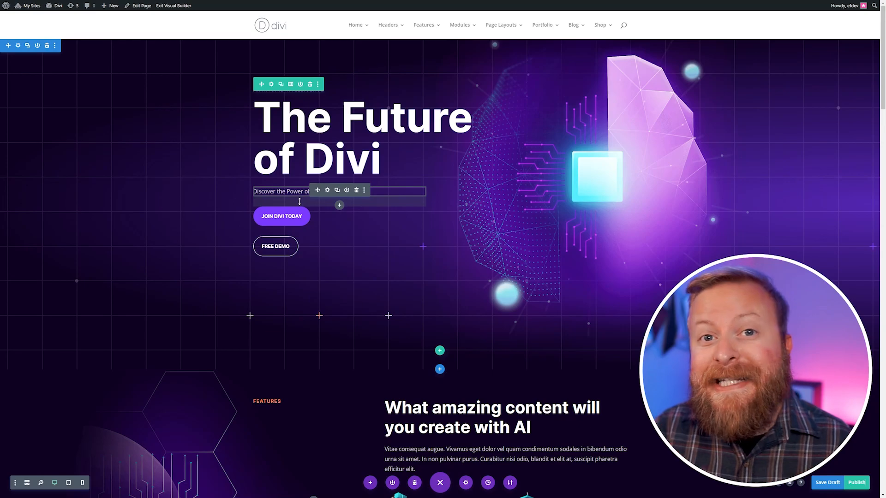
pyautogui.scroll(-3)
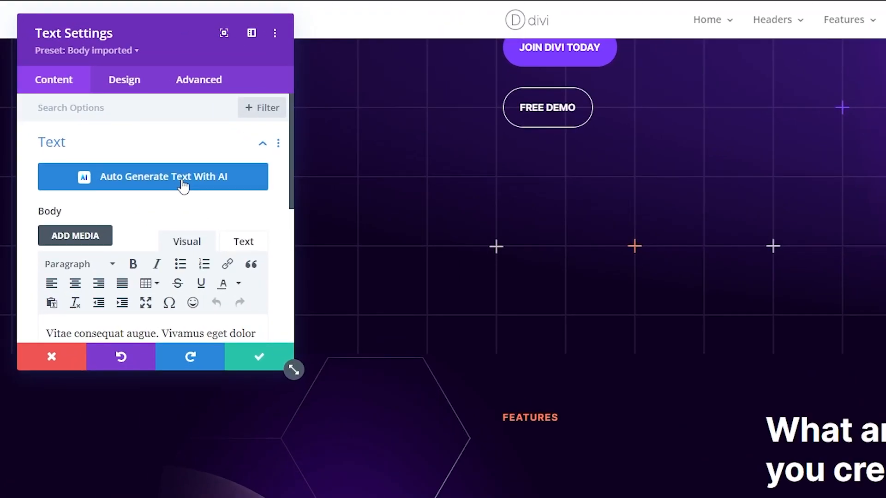
# Auto-generate the features paragraph with AI, retry, shorten it, and use the result
pyautogui.click(151, 176)
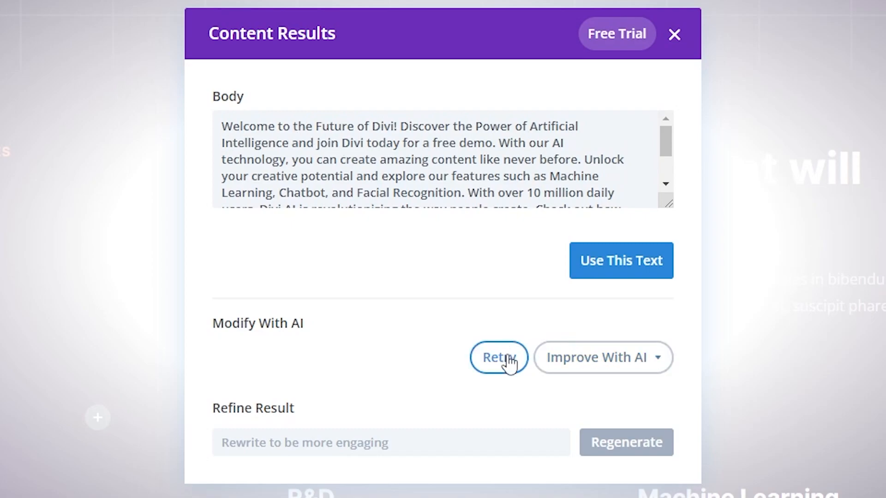
pyautogui.click(498, 357)
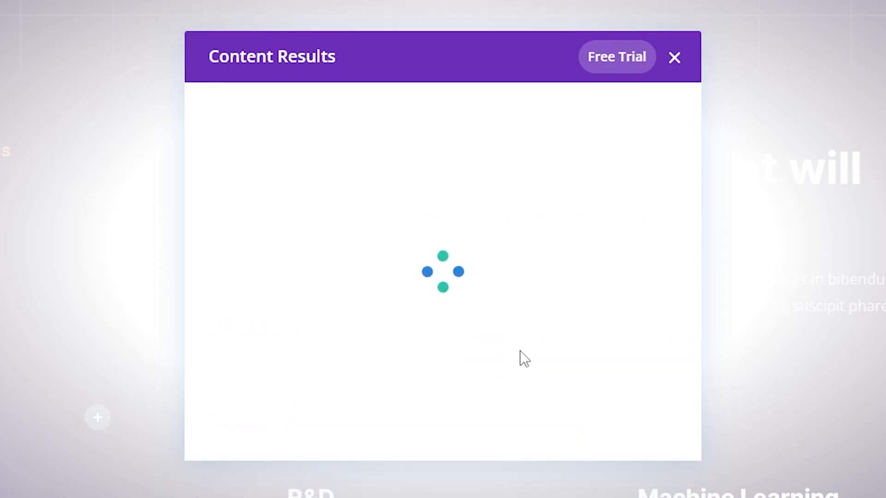
pyautogui.click(602, 95)
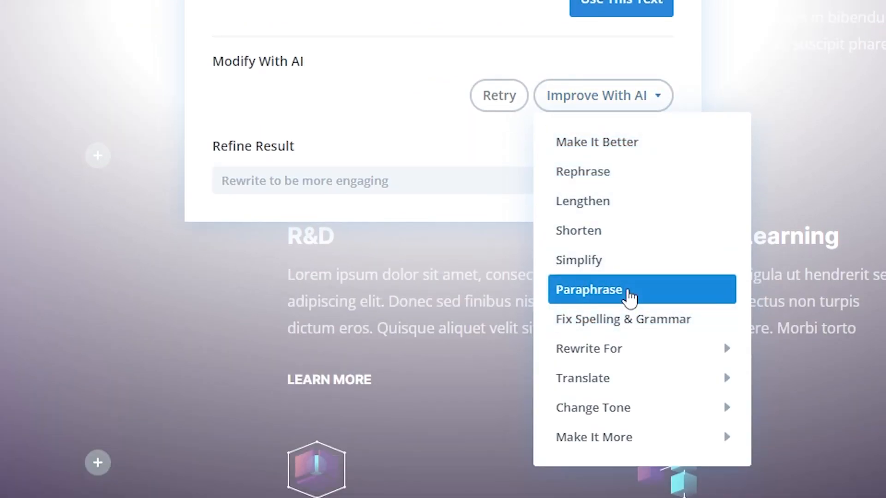
pyautogui.moveTo(616, 236)
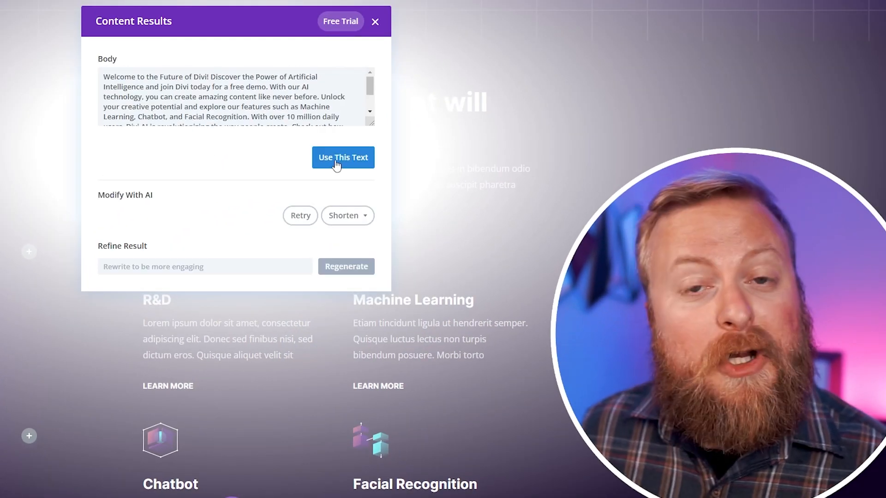
pyautogui.click(343, 157)
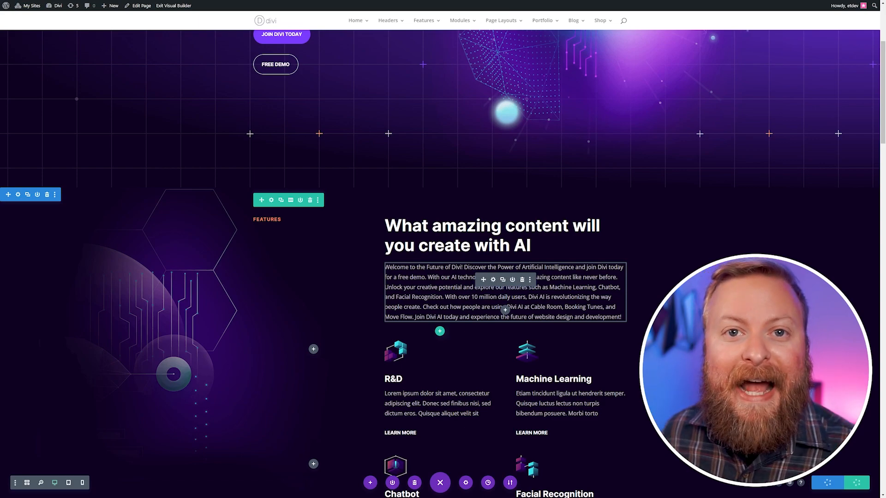
# Start an Improve With AI prompt on the features paragraph covering Divi AI's features, ease of use and helpfulness
pyautogui.click(492, 280)
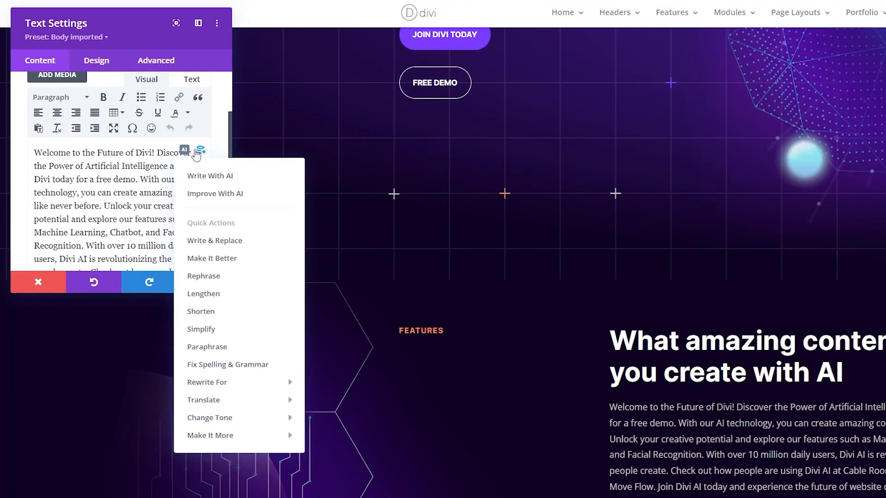
pyautogui.moveTo(226, 193)
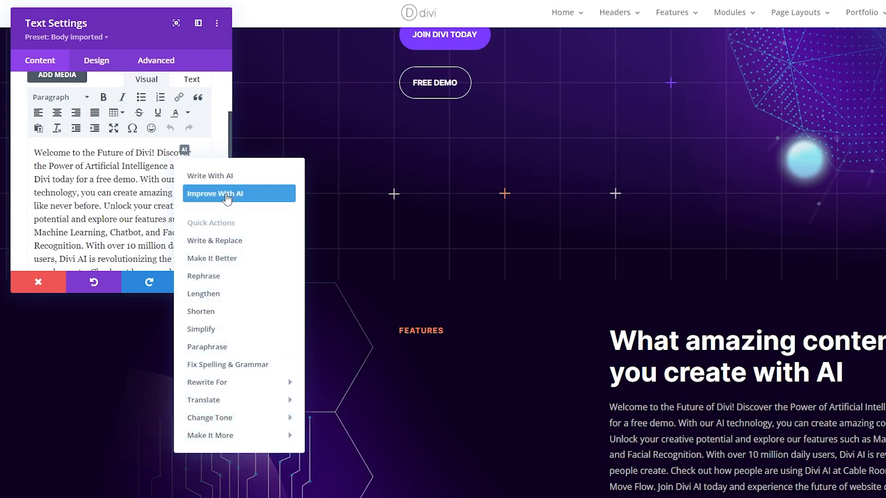
pyautogui.click(209, 176)
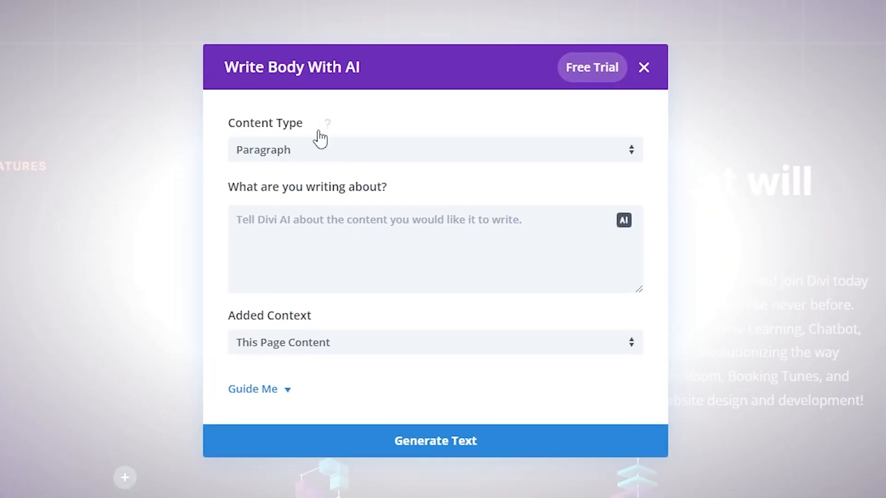
pyautogui.click(434, 149)
pyautogui.write('Talk about some of the great features of Divi AI. Mention how easy it is to use and how helpful it can be.')
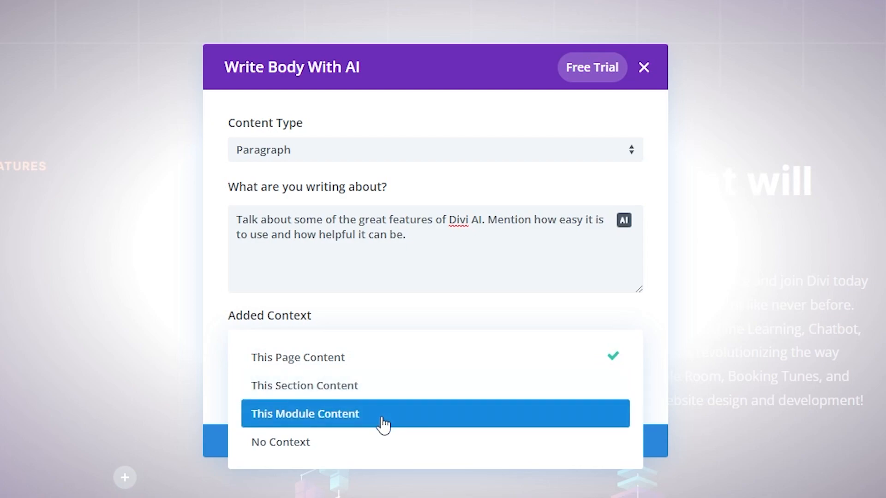
pyautogui.moveTo(342, 356)
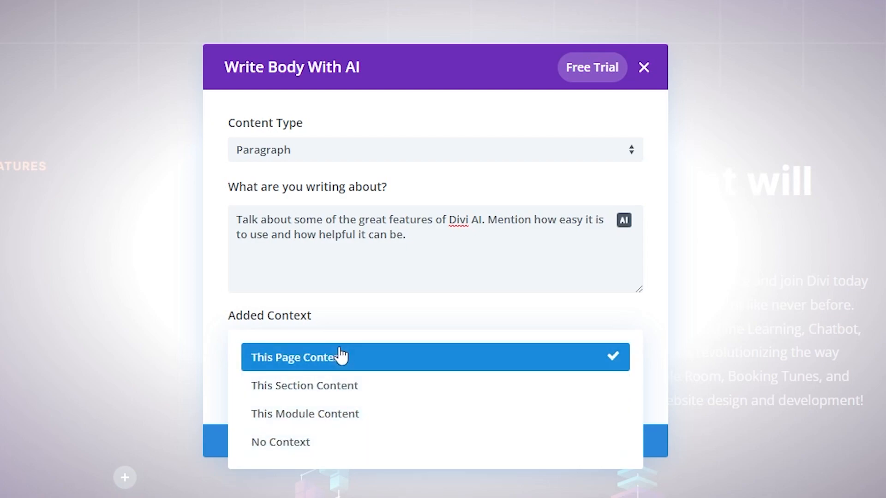
pyautogui.moveTo(259, 368)
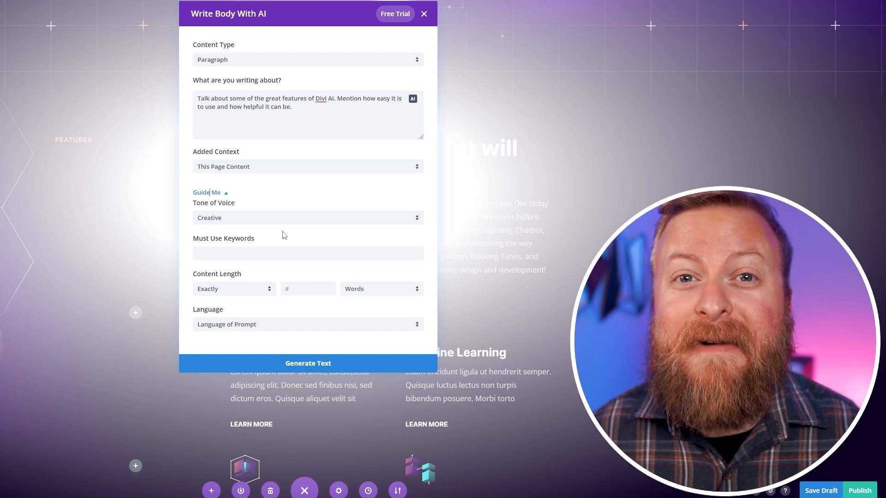
# Generate the paragraph with Informative tone and keyword Web Design, then use it for the features section
pyautogui.click(307, 217)
pyautogui.write('Web Design')
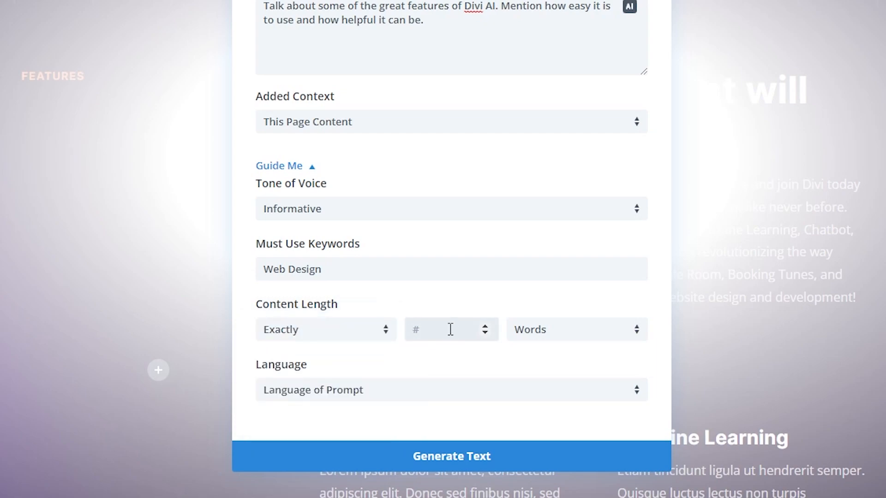
pyautogui.click(451, 390)
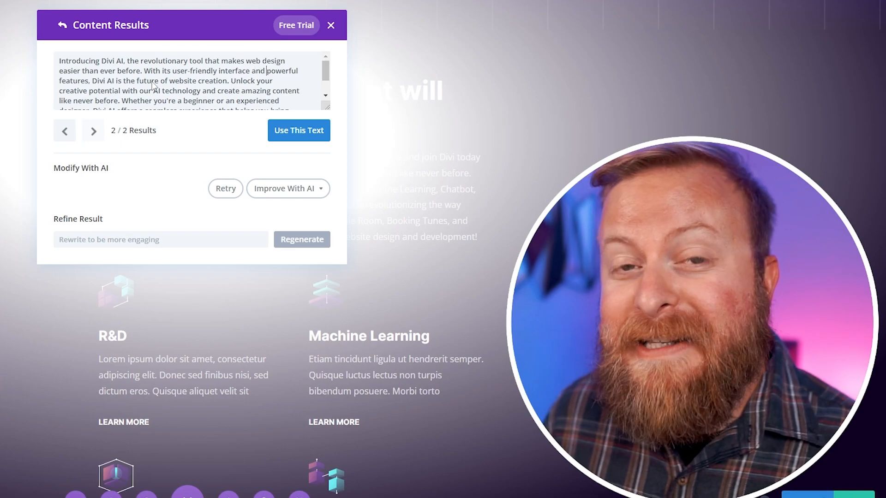
pyautogui.click(299, 130)
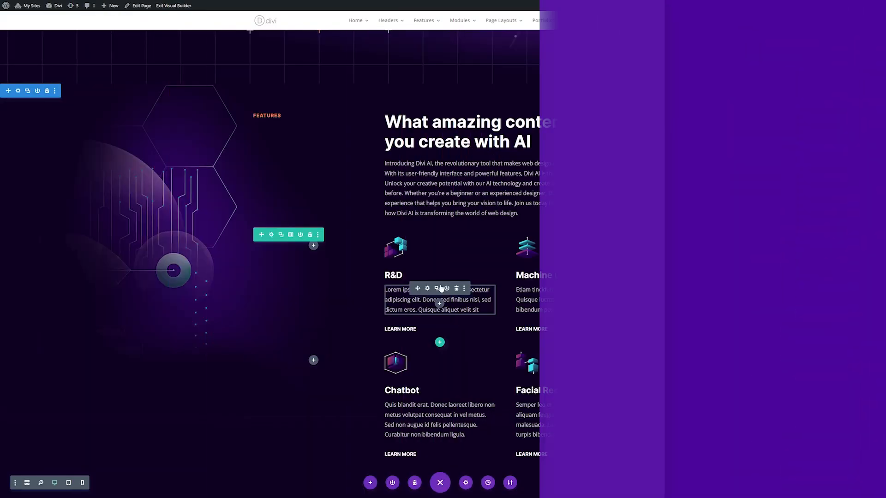
# Replace the R&D card's lorem ipsum with AI copy about discovering the future of Divi, reworked once via a quick action
pyautogui.click(427, 288)
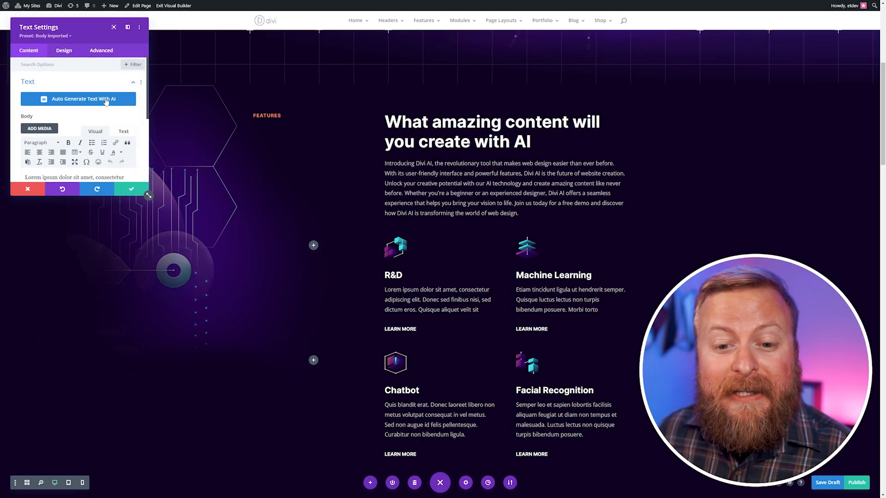
pyautogui.click(78, 99)
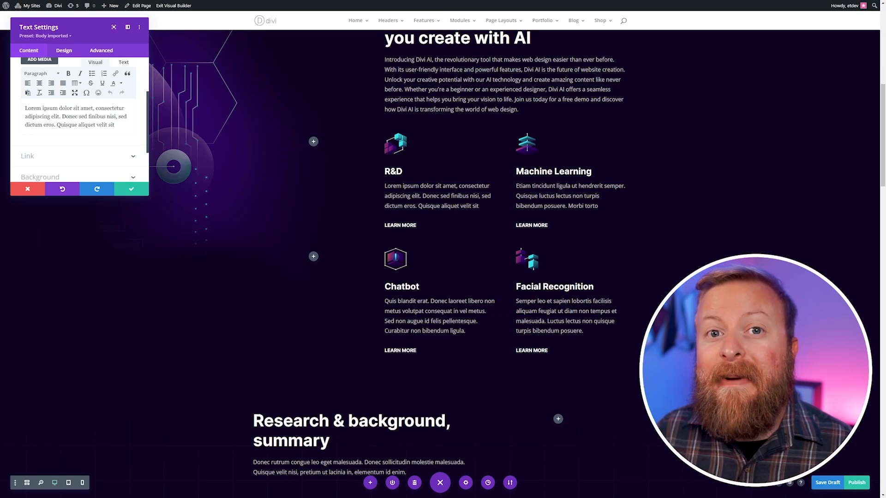
pyautogui.moveTo(345, 176)
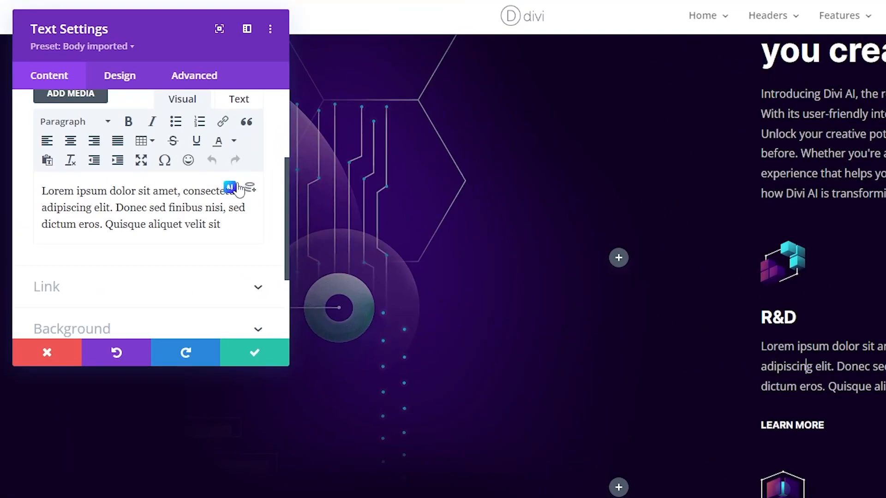
pyautogui.click(230, 187)
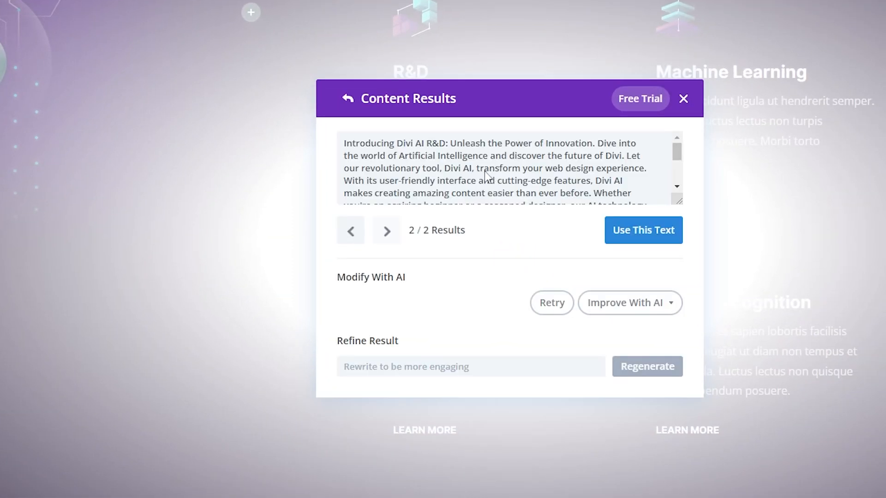
pyautogui.click(643, 230)
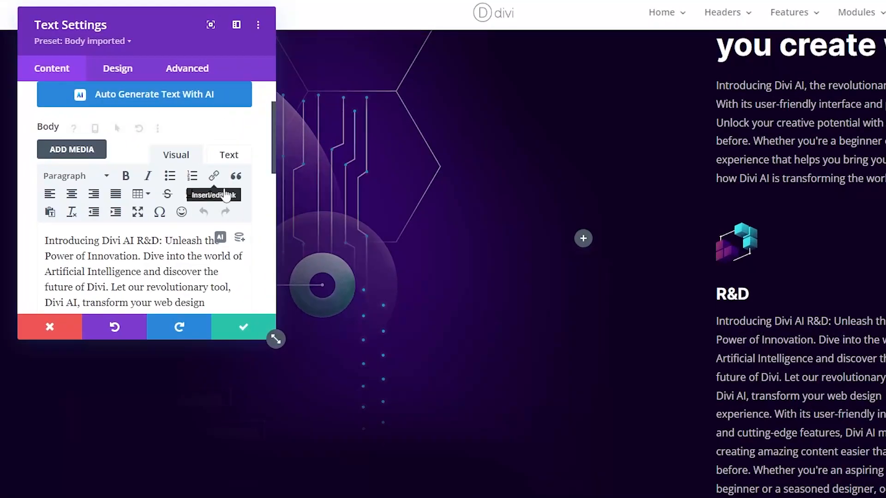
pyautogui.click(144, 94)
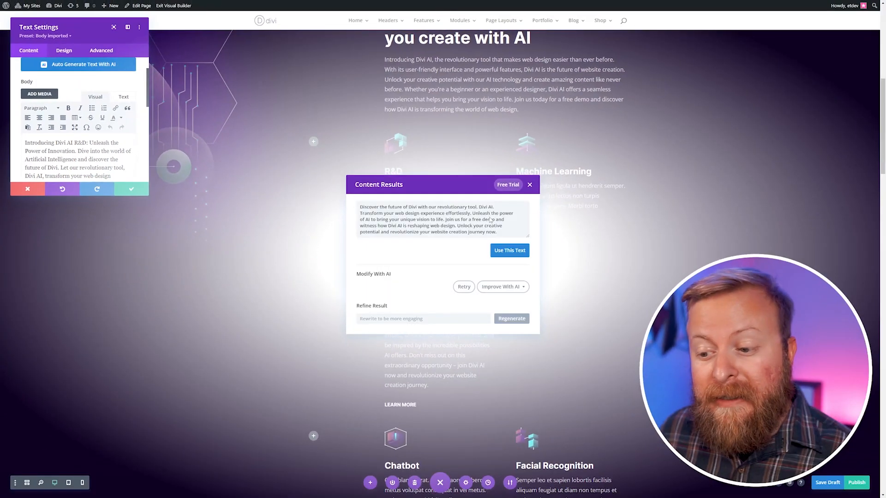
pyautogui.click(509, 250)
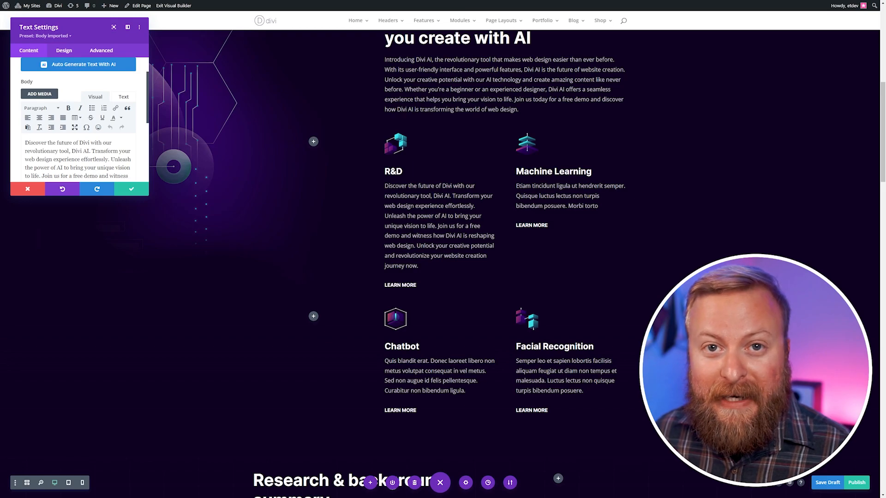